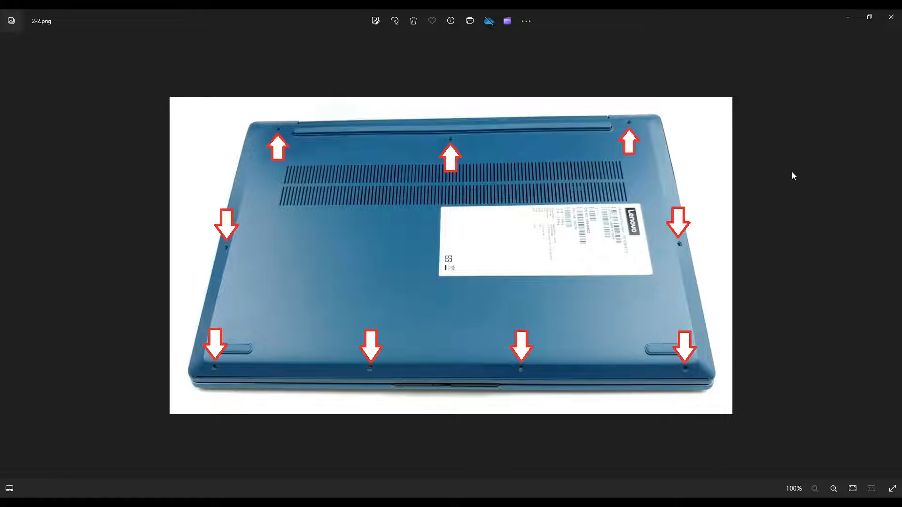
mouse_move(640, 373)
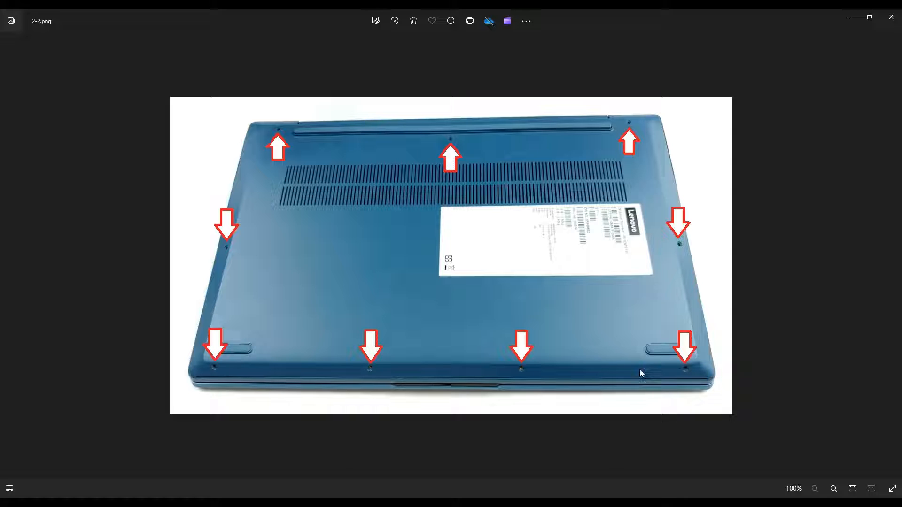
mouse_move(335, 138)
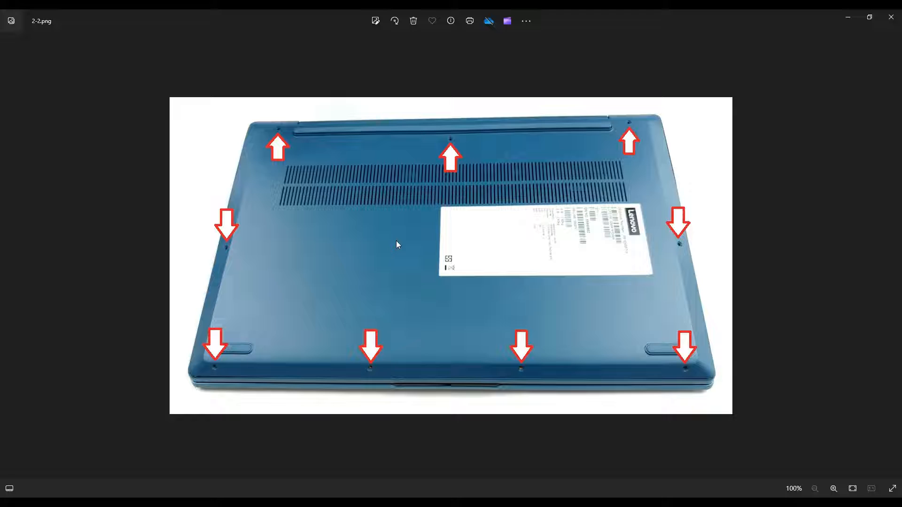
mouse_move(685, 248)
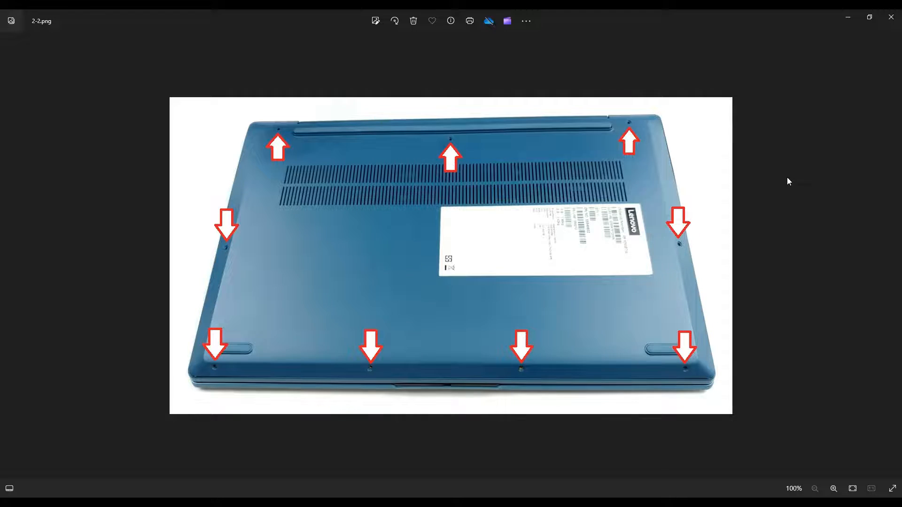
- Zoom the bottom-case photo 2-2.png to about 121% so the screw-location arrows show clearly
click(833, 489)
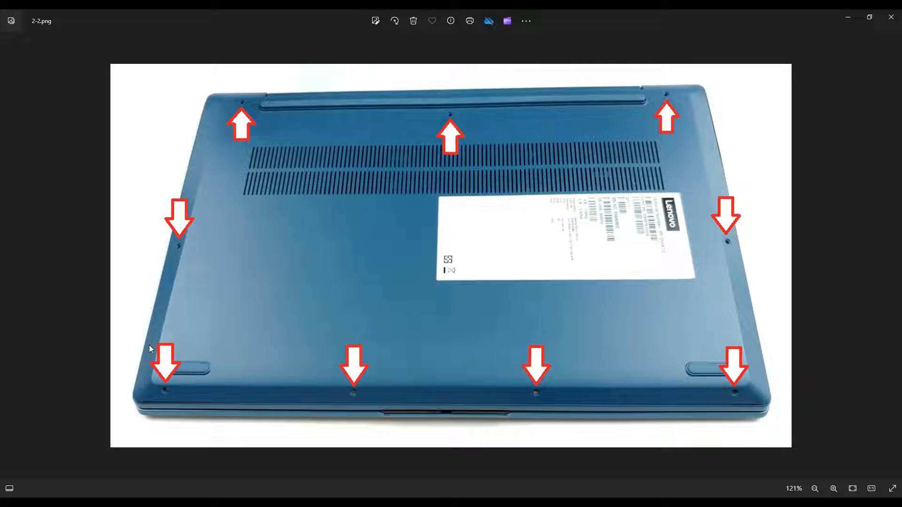
mouse_move(217, 408)
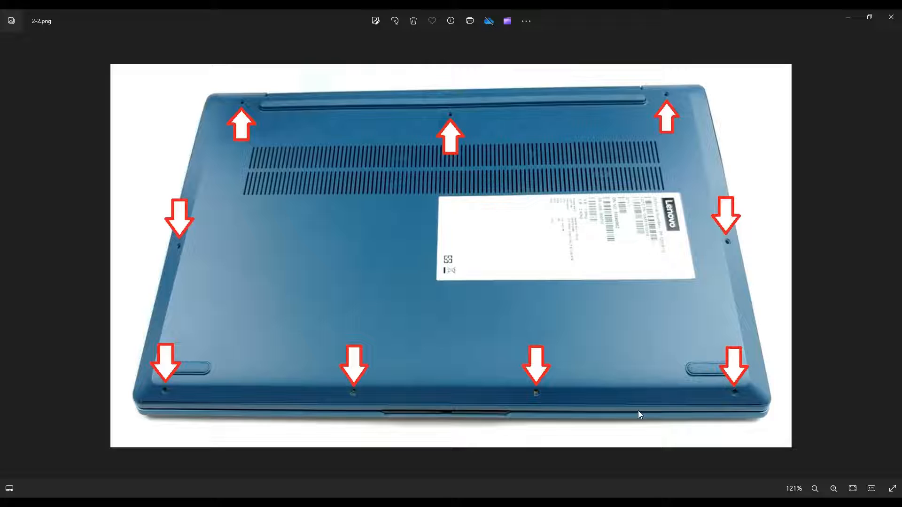
mouse_move(250, 88)
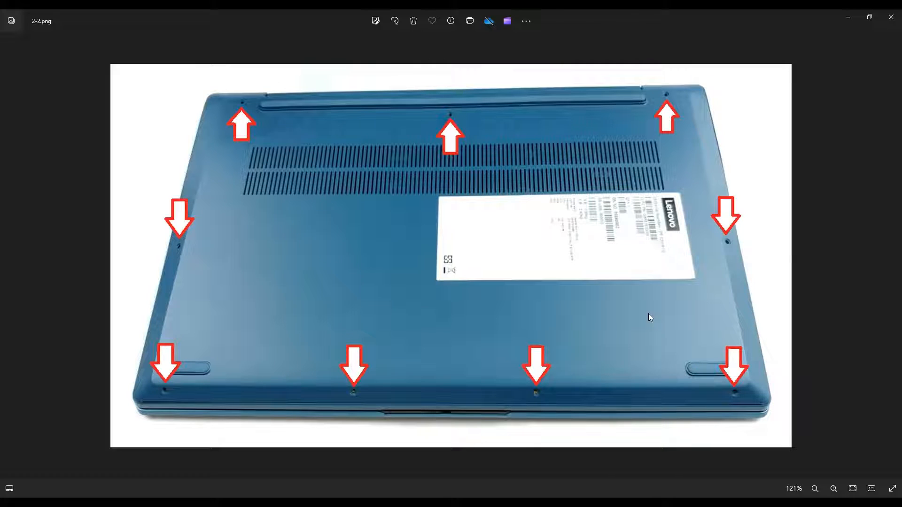
mouse_move(826, 238)
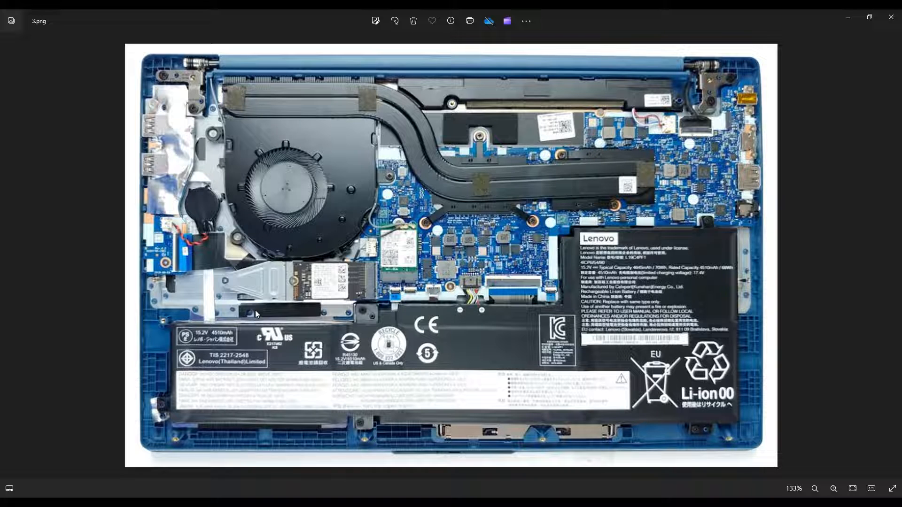
mouse_move(283, 421)
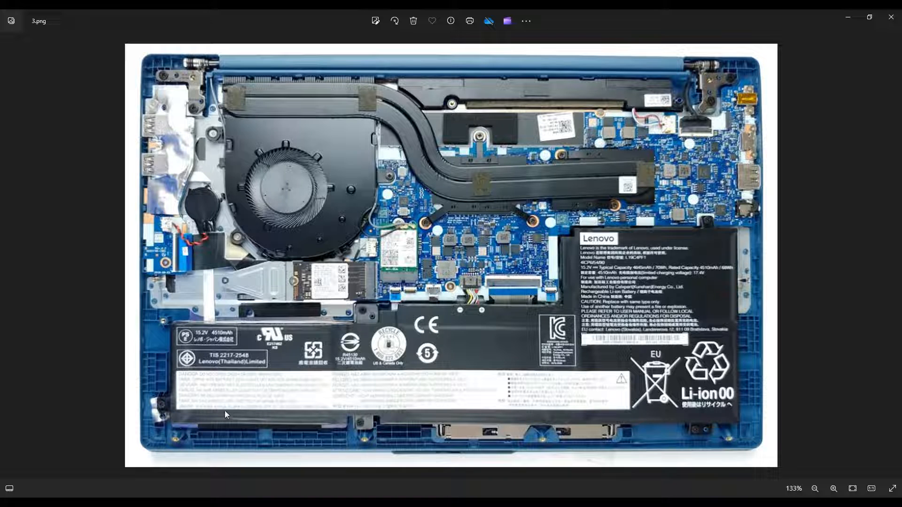
mouse_move(463, 370)
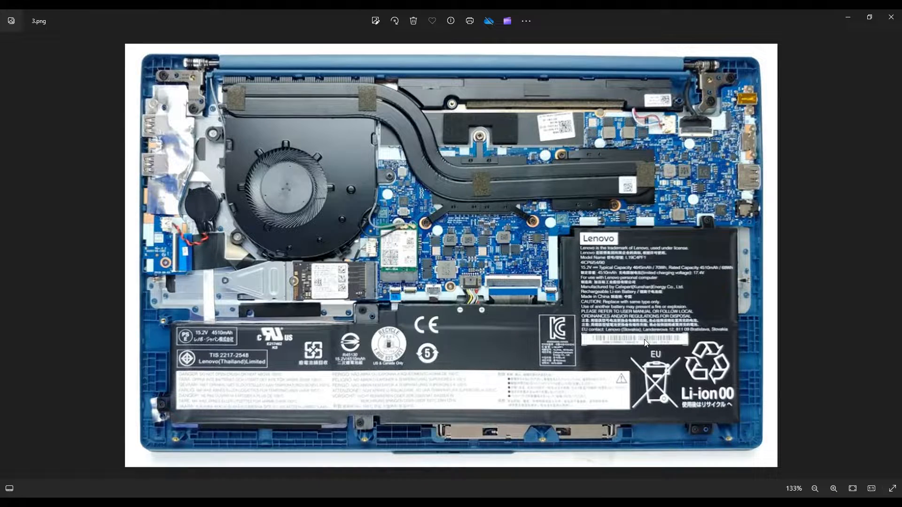
- Advance to 3.png, the interior photo with fan, motherboard and battery
click(833, 489)
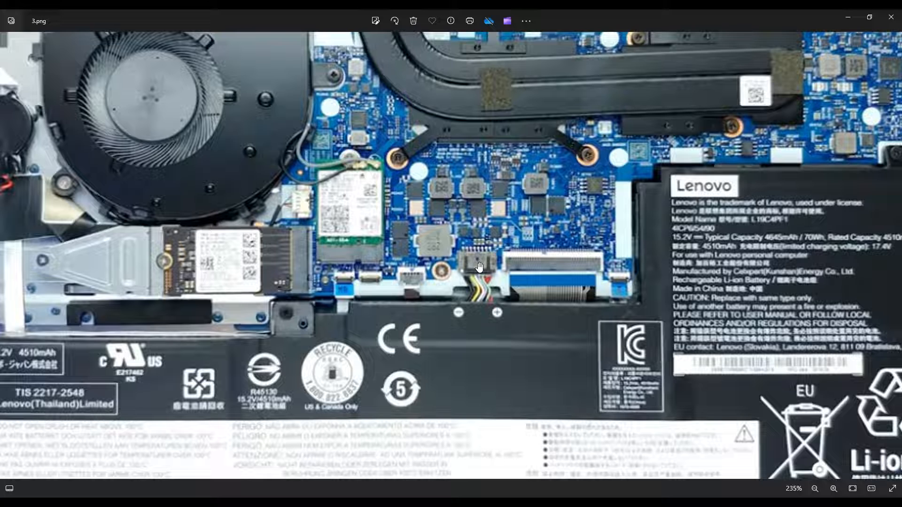
mouse_move(488, 289)
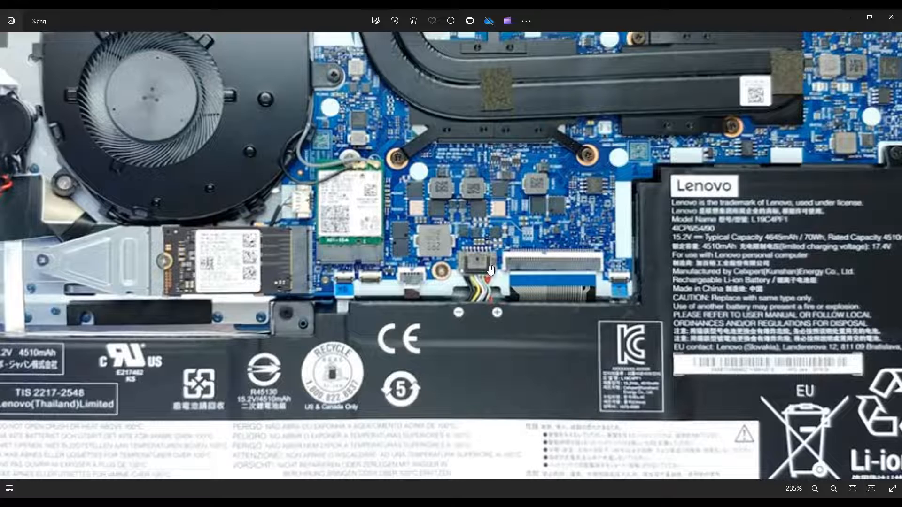
- Reduce the interior photo's zoom from 235% to about 194%, keeping the battery connector centered
click(816, 488)
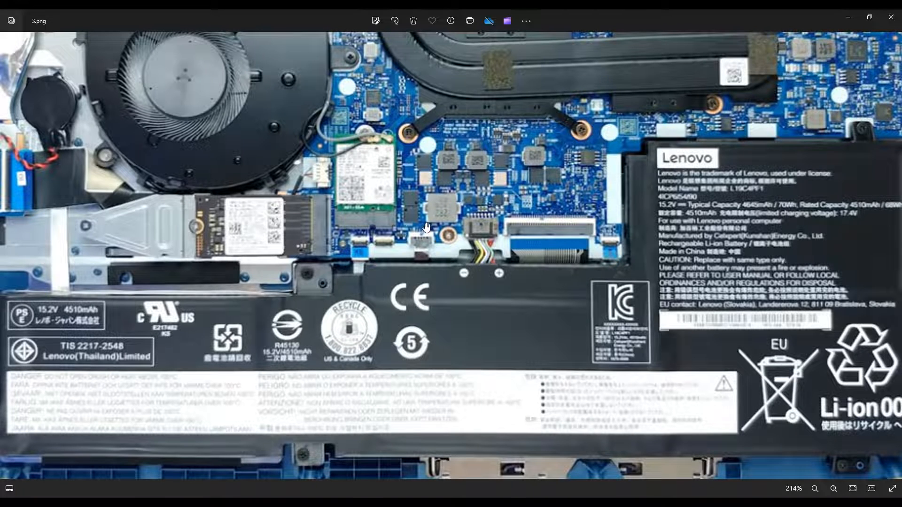
mouse_move(436, 292)
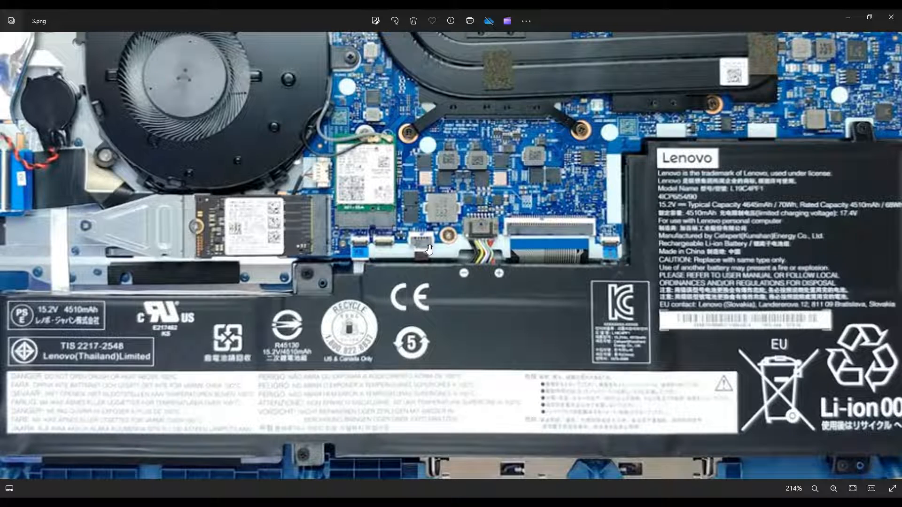
click(834, 489)
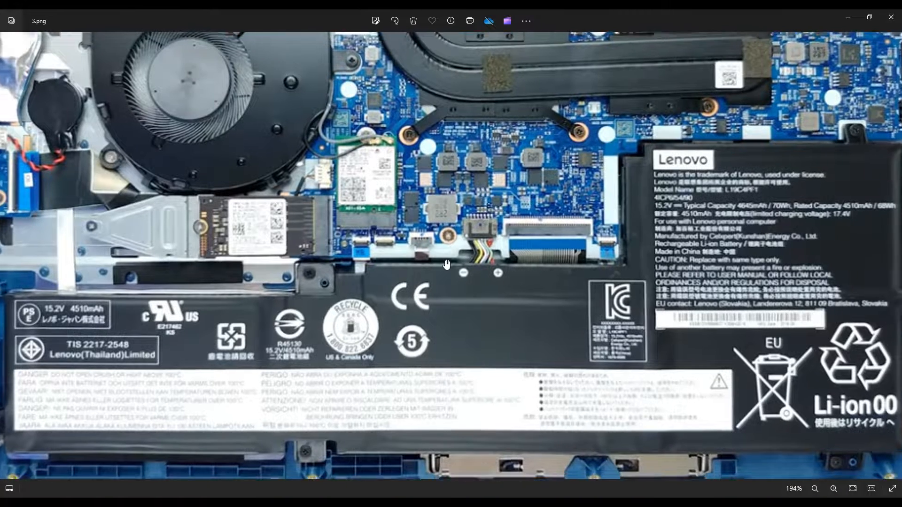